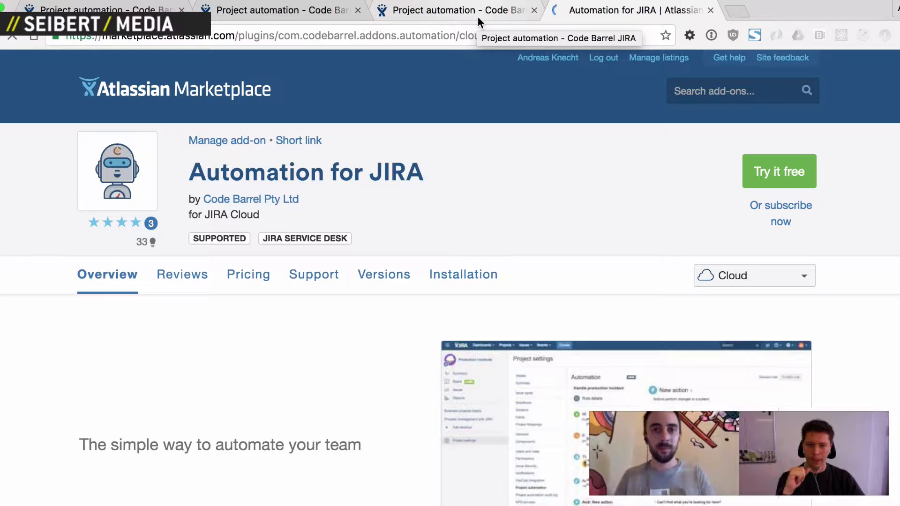
pyautogui.moveTo(260, 310)
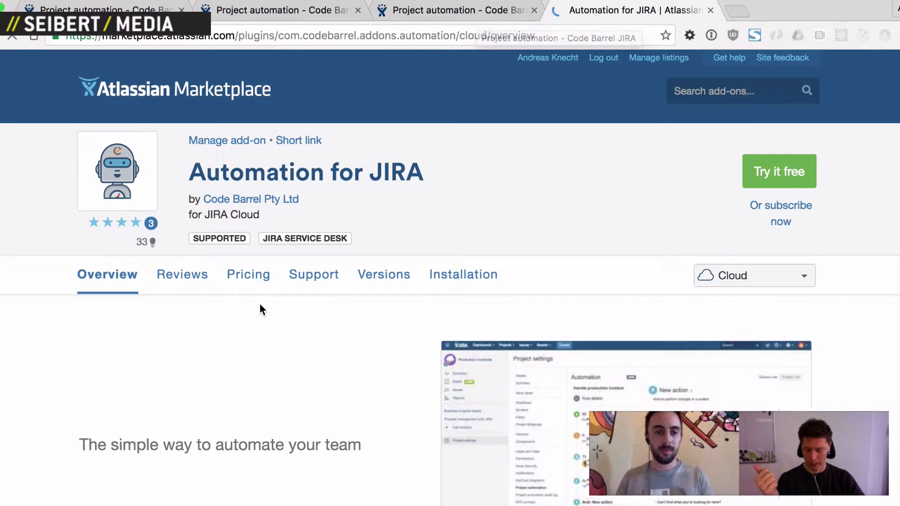
# Scroll down the Automation for JIRA Marketplace listing by Code Barrel
pyautogui.scroll(-3)
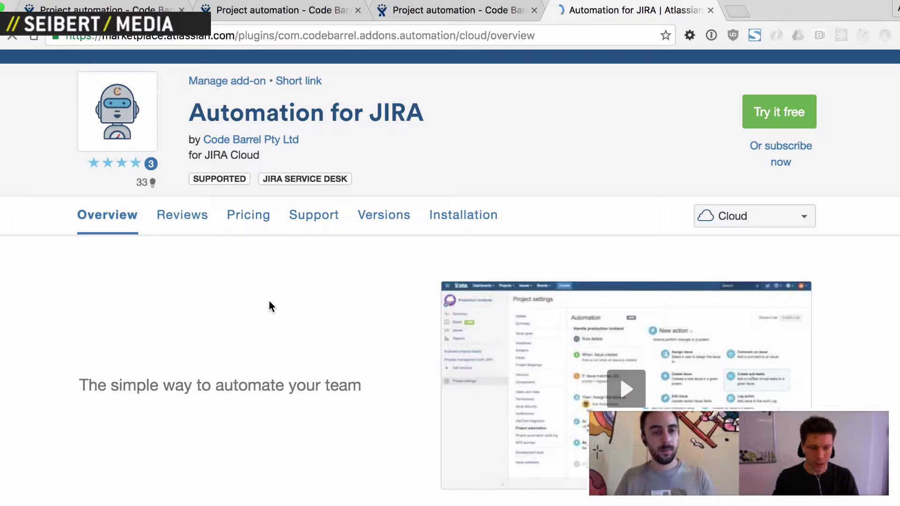
pyautogui.moveTo(471, 110)
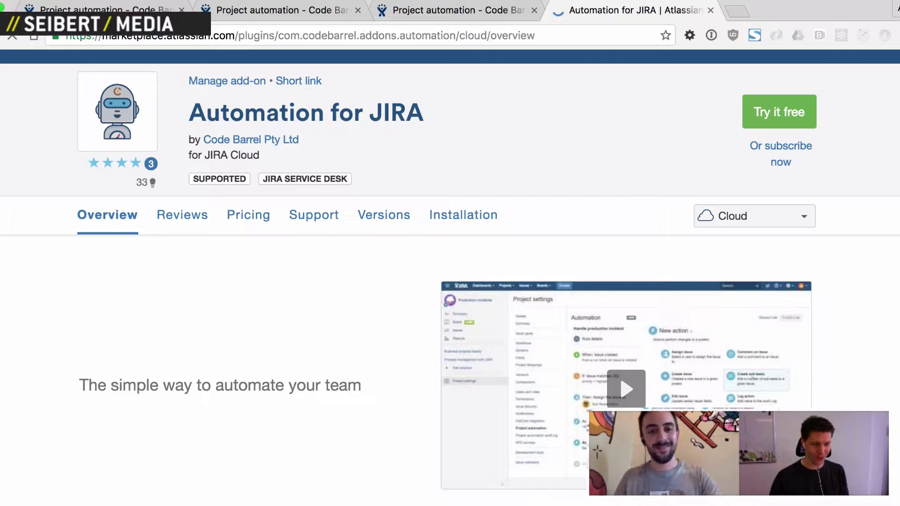
pyautogui.moveTo(609, 159)
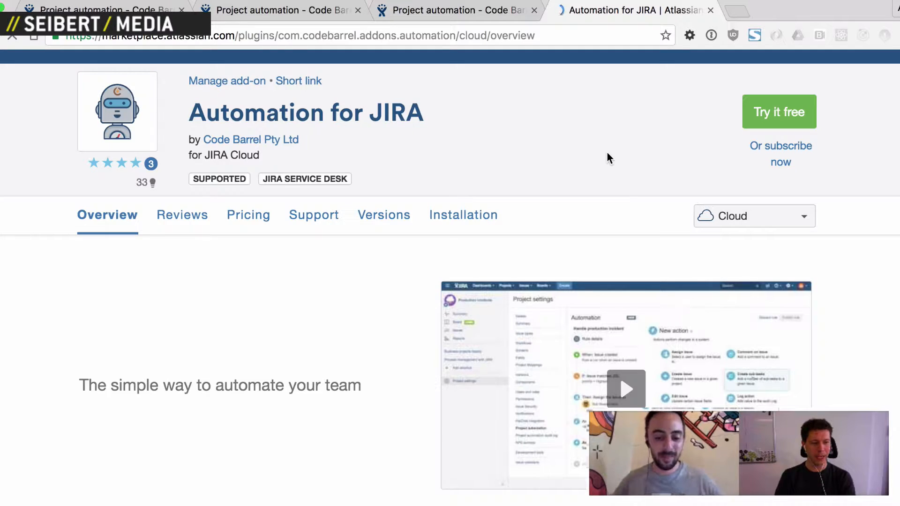
pyautogui.moveTo(483, 75)
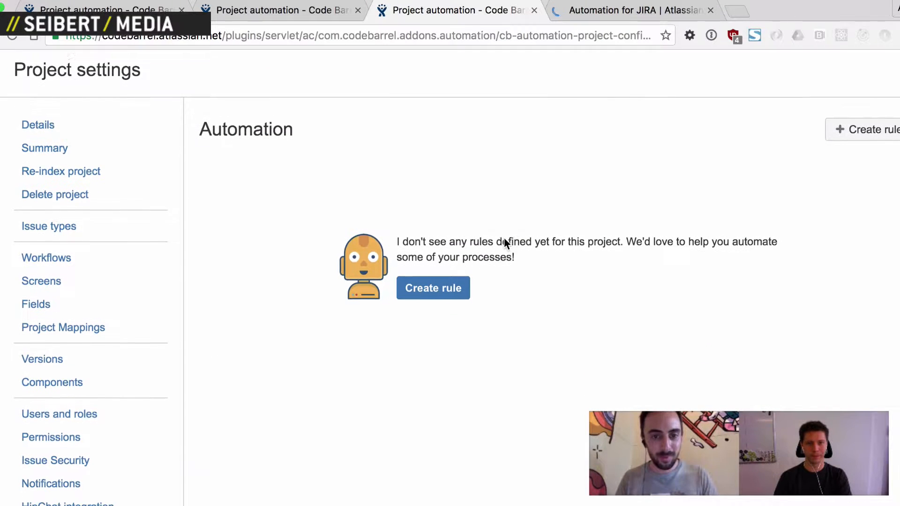
# Begin a new automation rule from the empty Project automation page
pyautogui.scroll(-3)
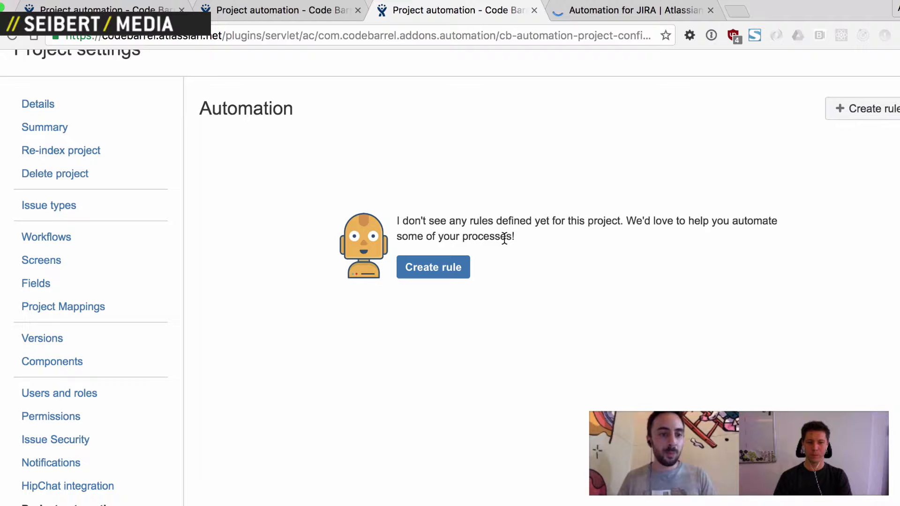
pyautogui.scroll(-3)
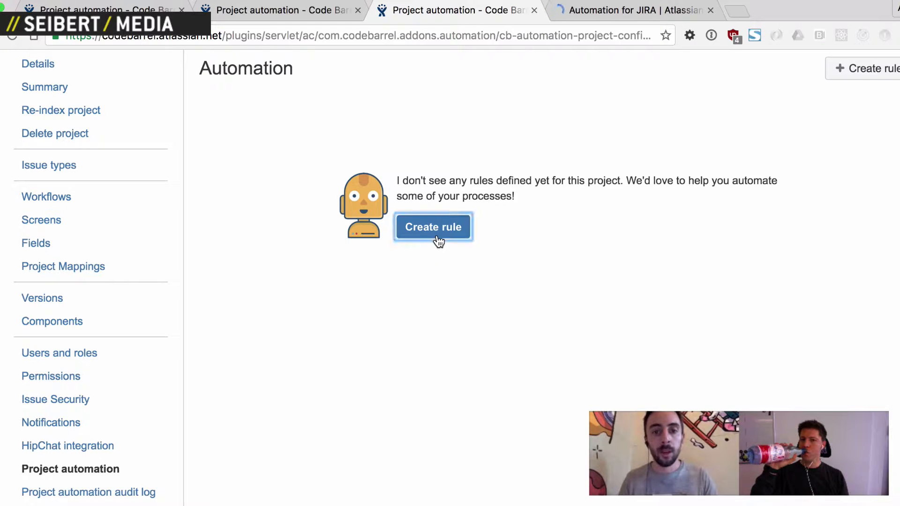
pyautogui.click(433, 227)
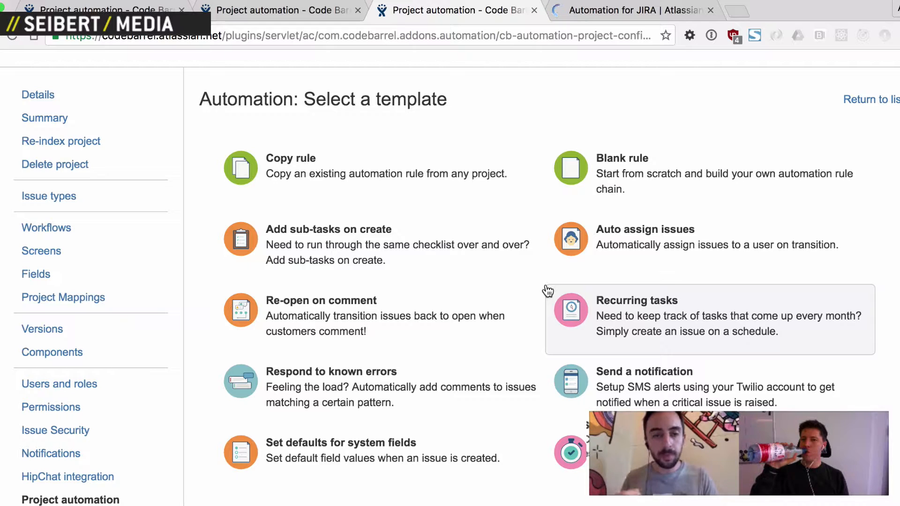
pyautogui.moveTo(592, 251)
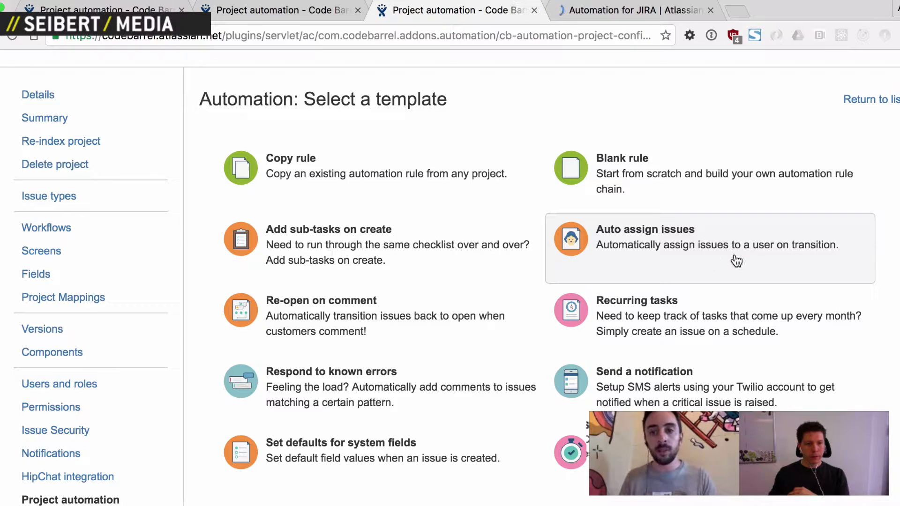
# Browse the rule templates and start from a Blank rule
pyautogui.scroll(-3)
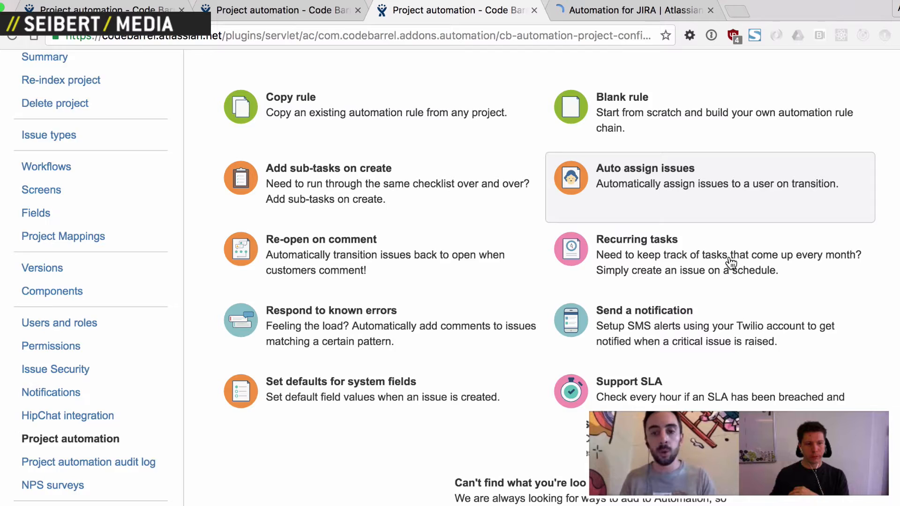
pyautogui.scroll(-3)
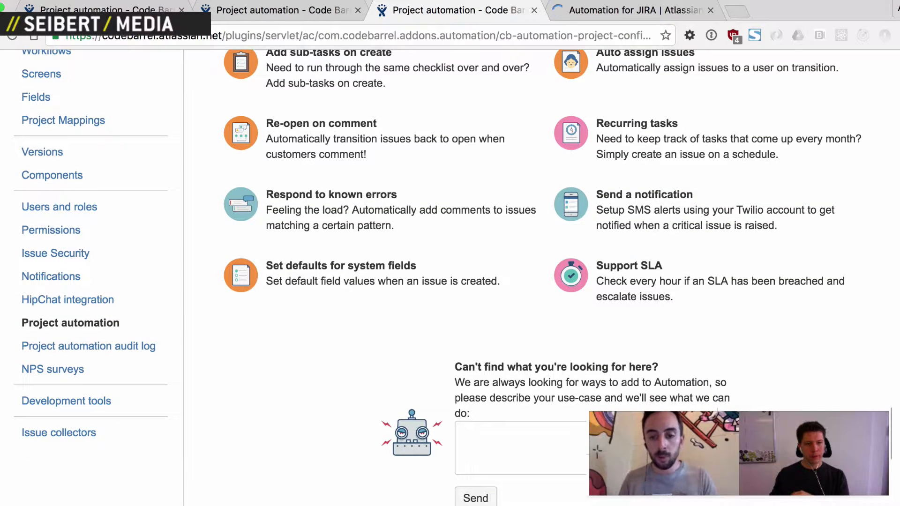
pyautogui.click(517, 448)
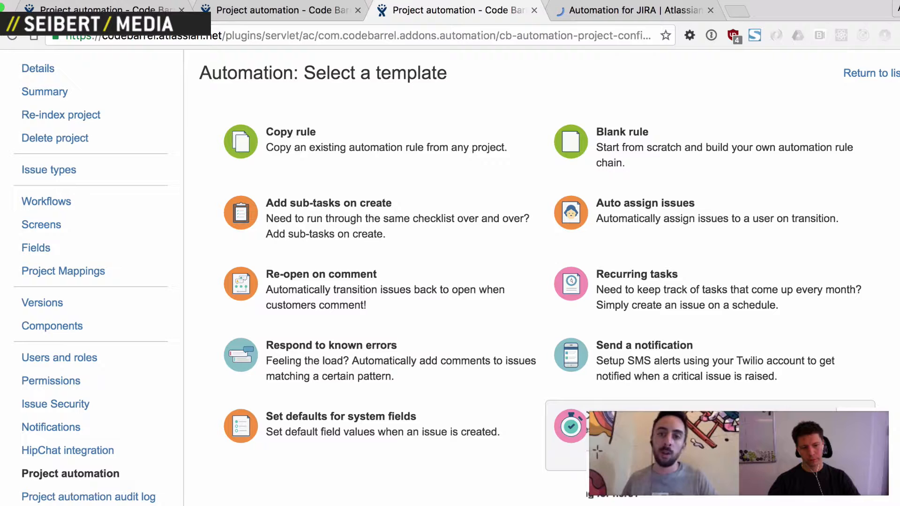
pyautogui.moveTo(603, 172)
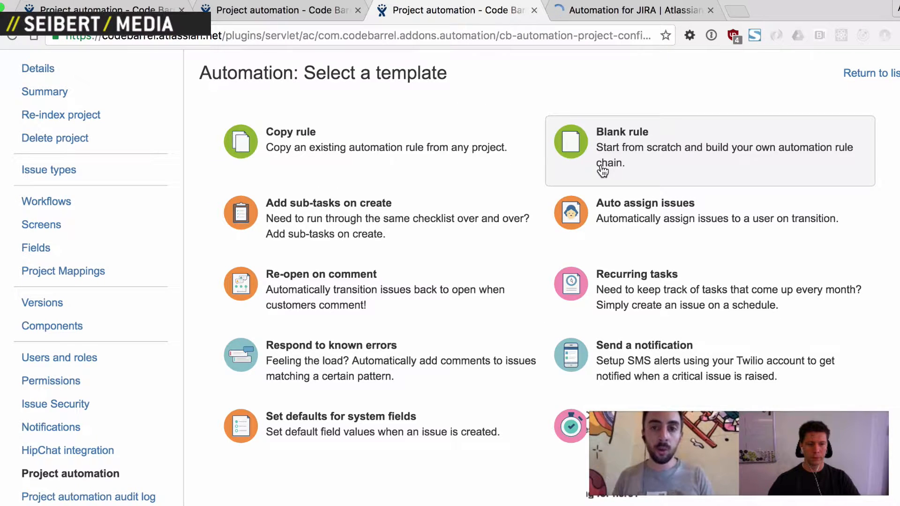
pyautogui.click(622, 131)
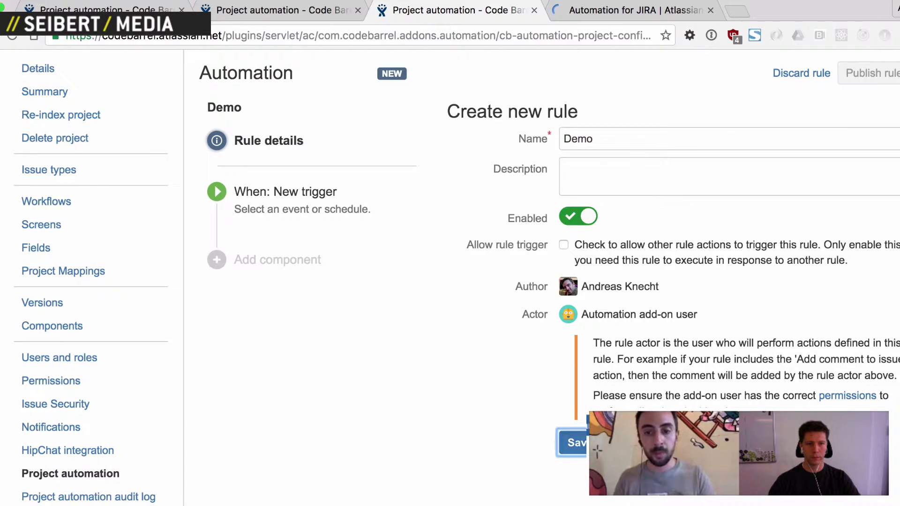
# Name the rule Demo and set its trigger to Issue created
pyautogui.click(286, 191)
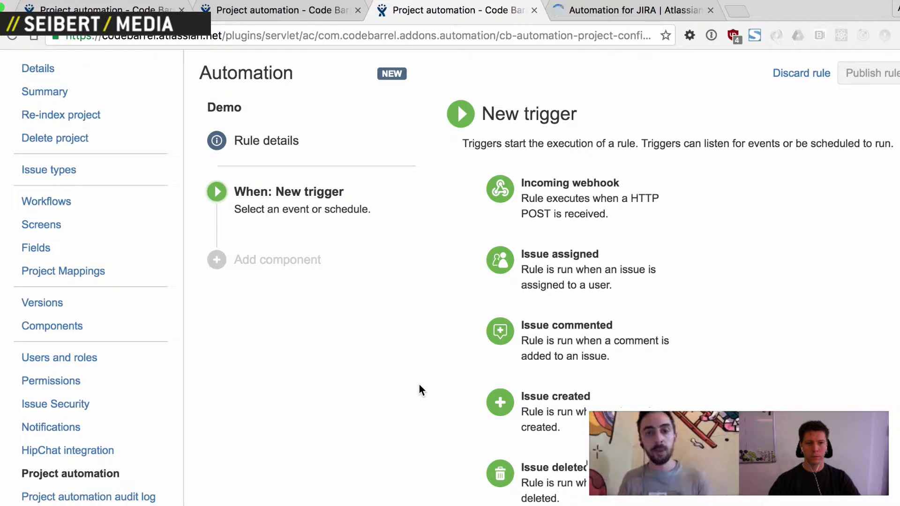
pyautogui.scroll(-3)
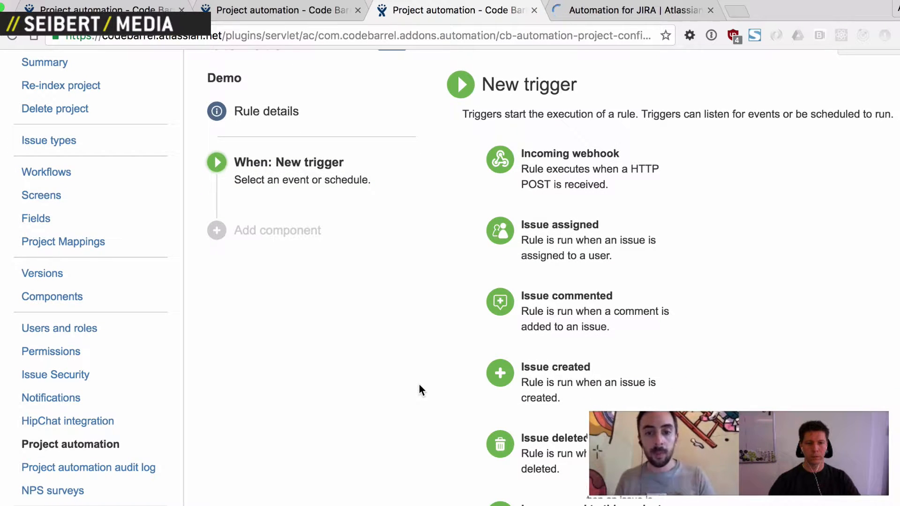
pyautogui.scroll(-3)
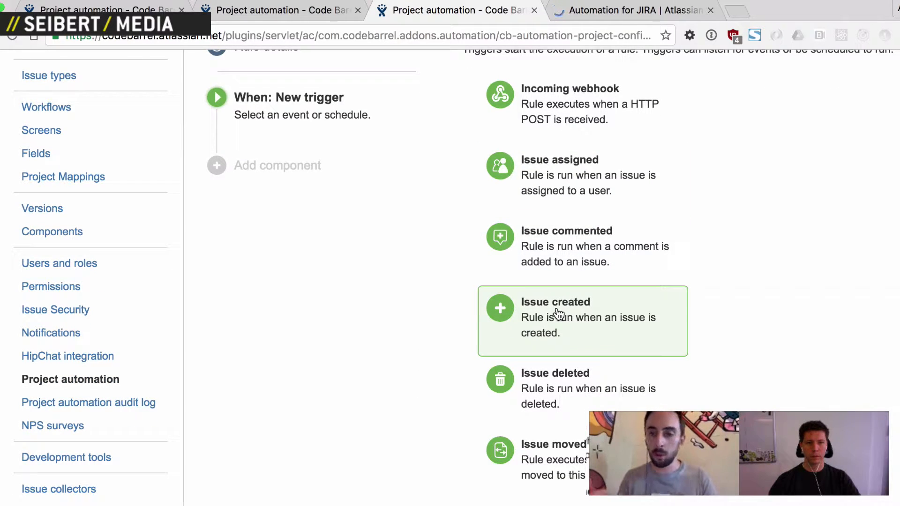
pyautogui.scroll(-3)
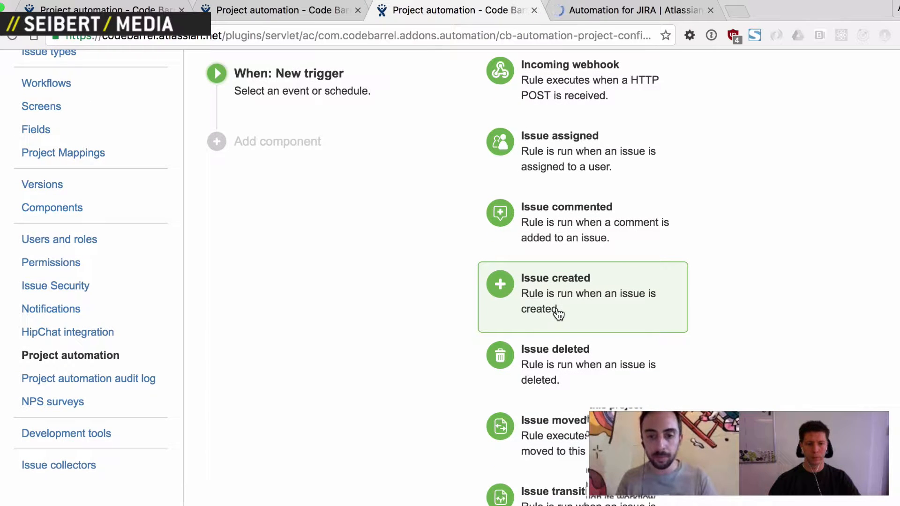
pyautogui.scroll(-3)
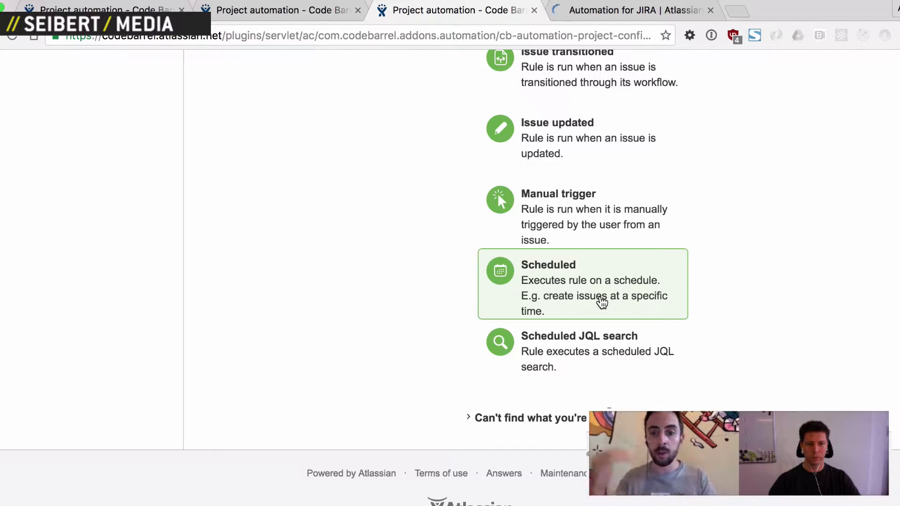
pyautogui.moveTo(599, 353)
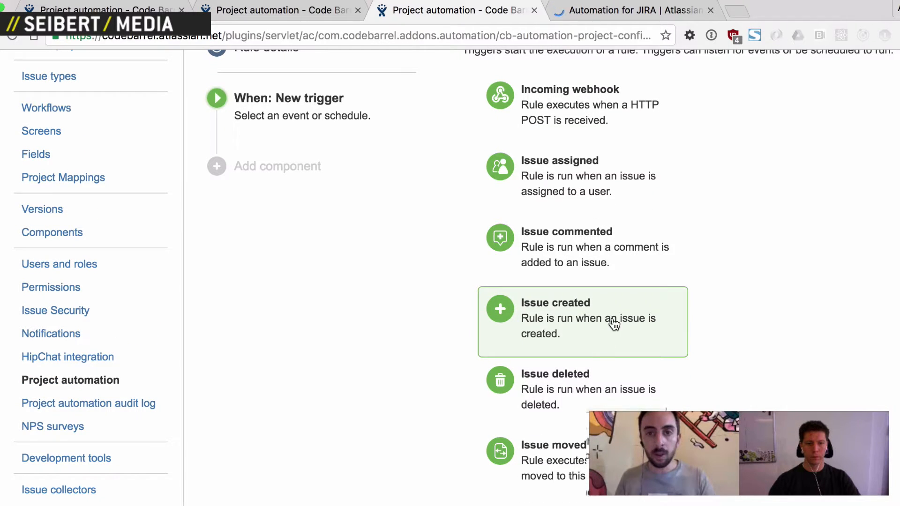
pyautogui.moveTo(570, 105)
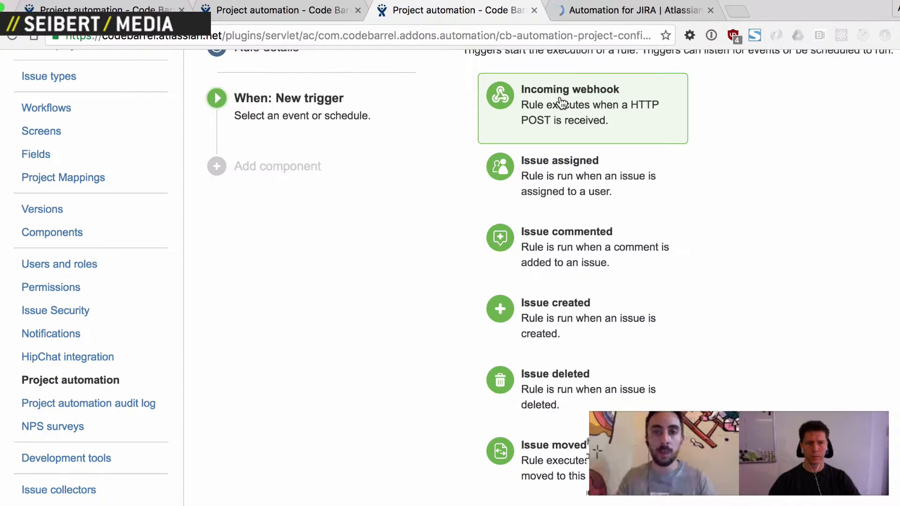
pyautogui.moveTo(571, 325)
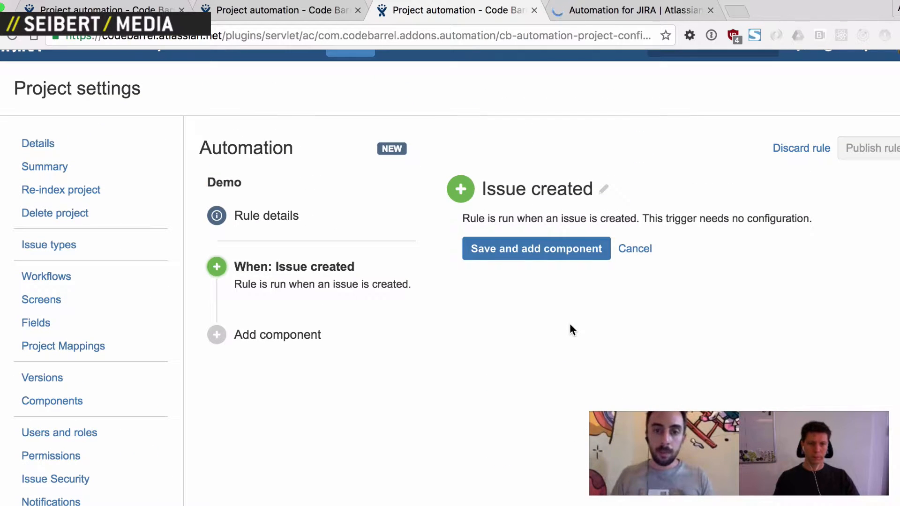
pyautogui.click(536, 248)
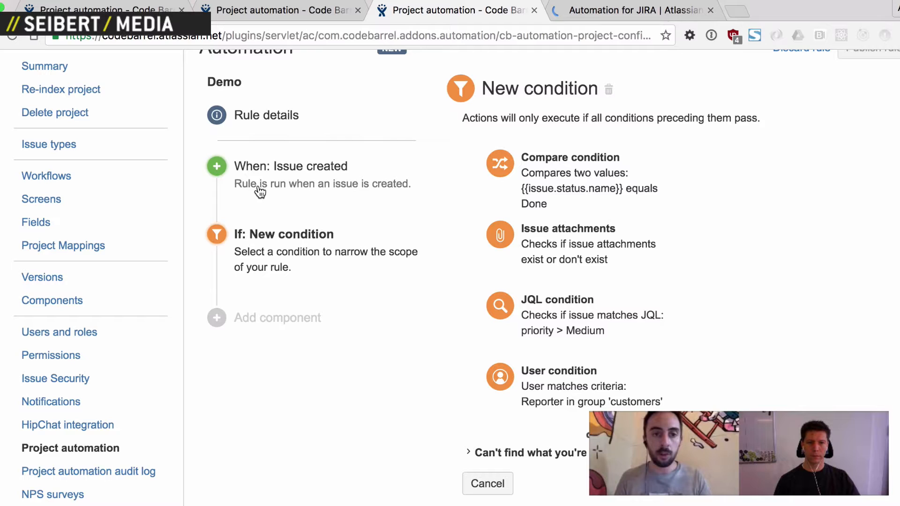
pyautogui.moveTo(545, 319)
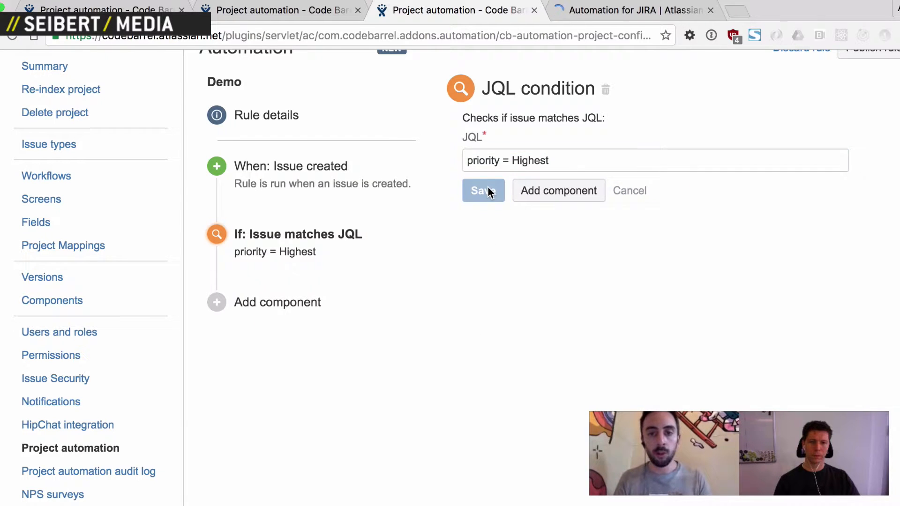
# Keep the priority = Highest JQL condition and add an action after it
pyautogui.click(557, 190)
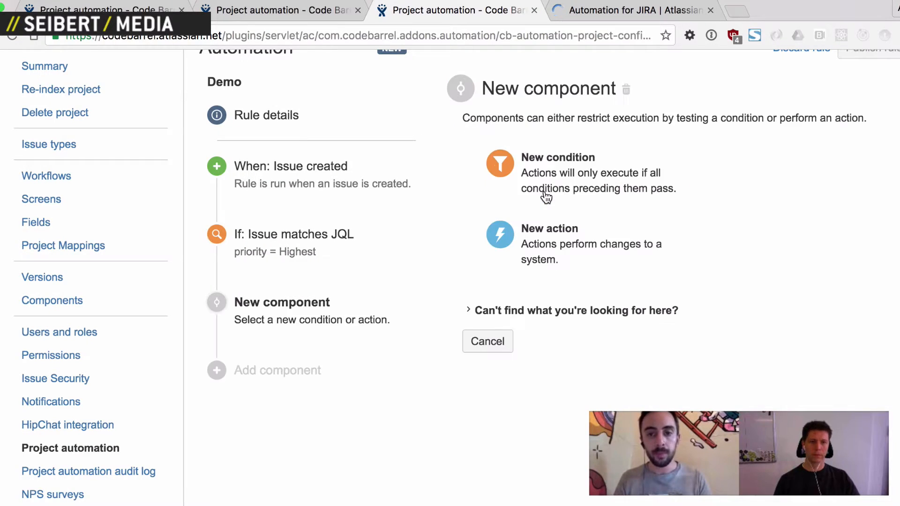
pyautogui.click(550, 229)
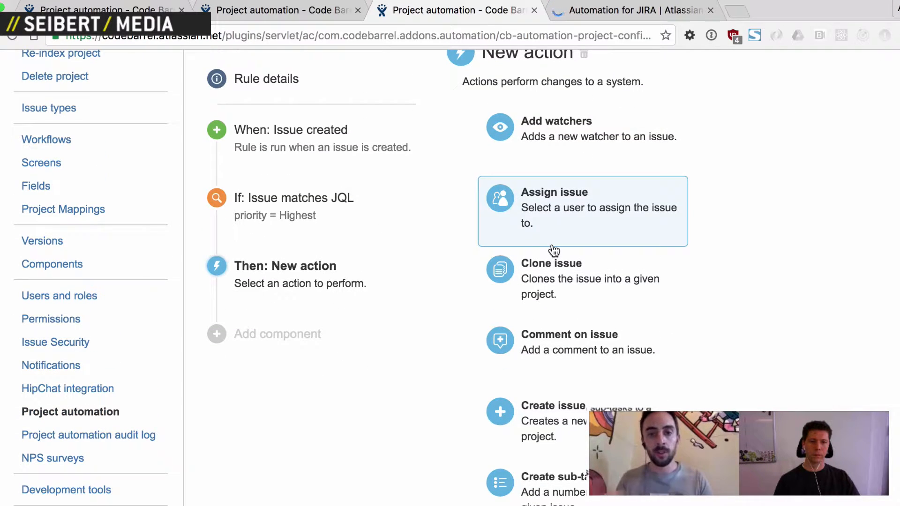
pyautogui.moveTo(649, 271)
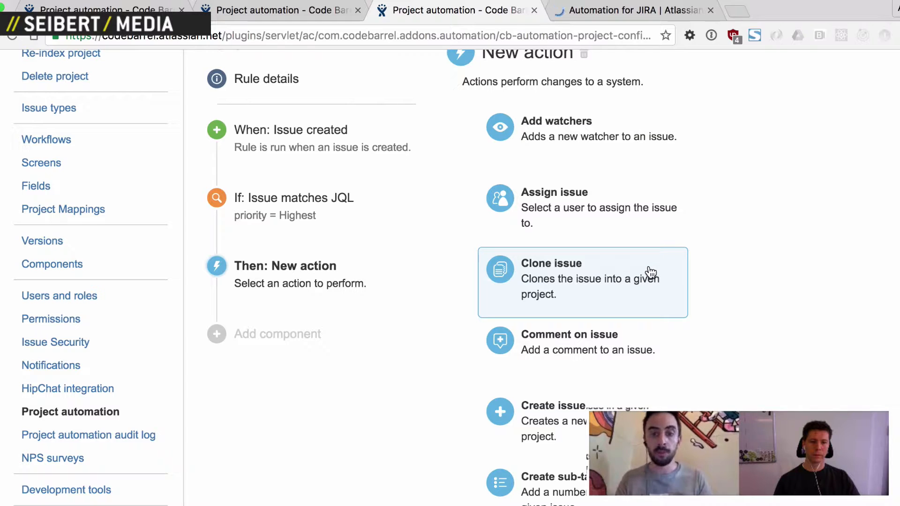
# Scroll the New action list to locate the Send email action
pyautogui.scroll(-3)
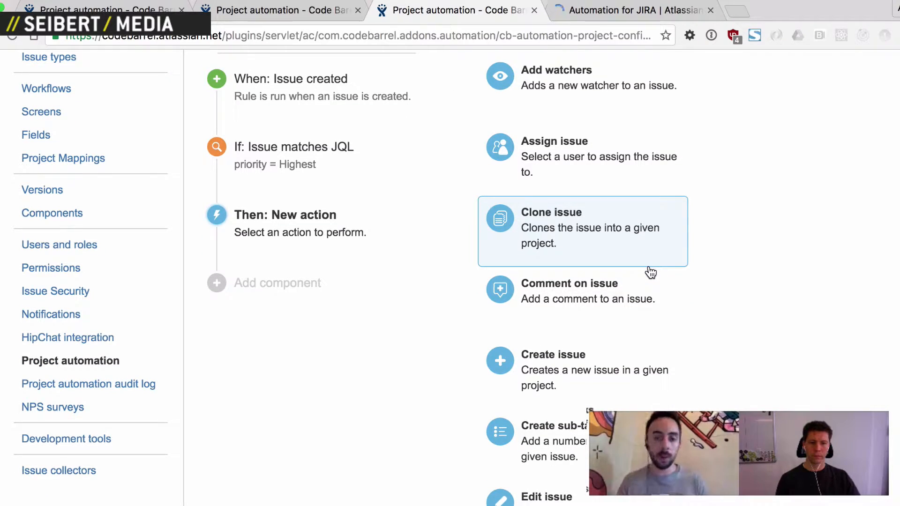
pyautogui.scroll(-3)
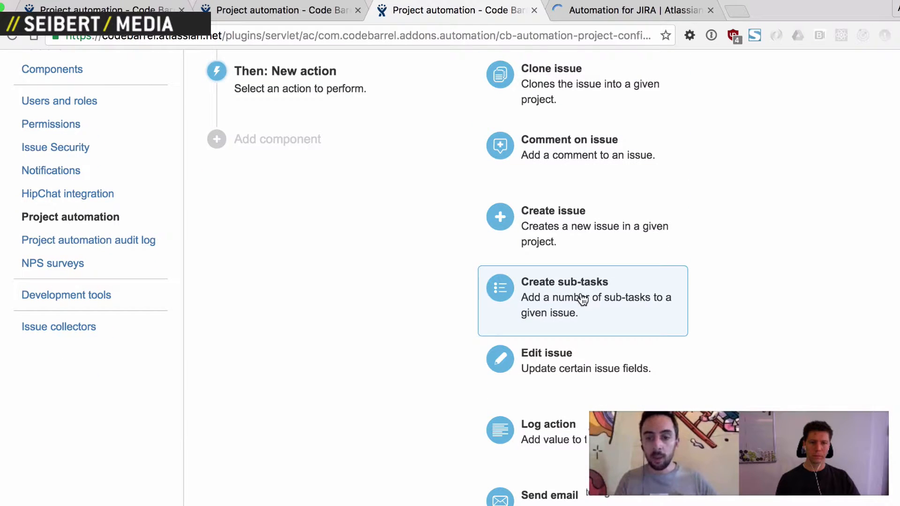
pyautogui.scroll(-3)
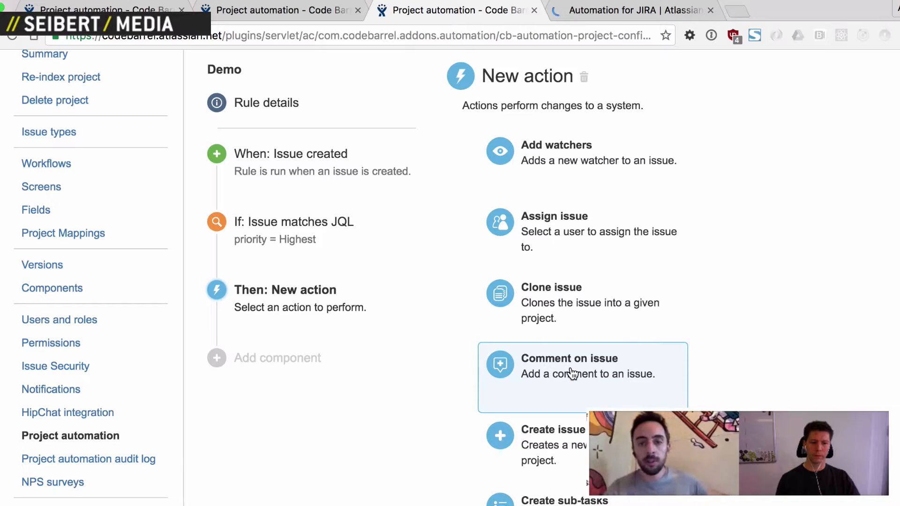
pyautogui.scroll(-3)
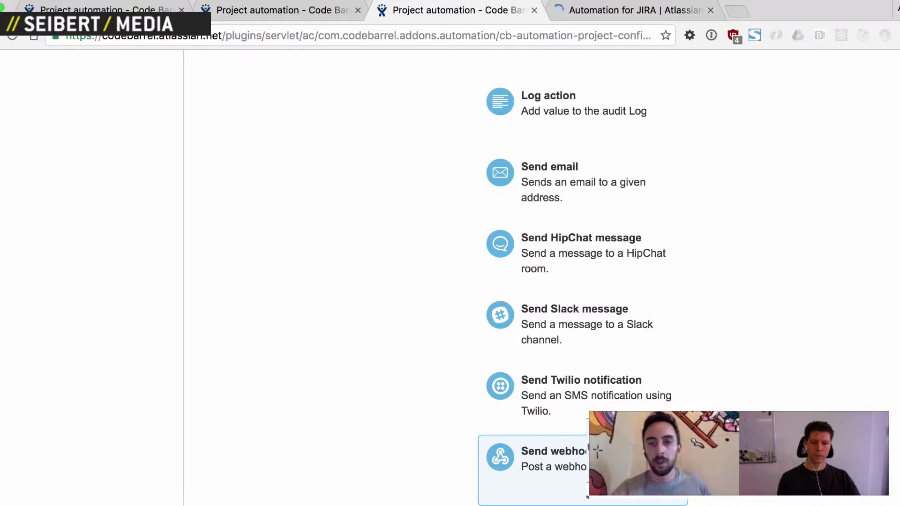
pyautogui.moveTo(631, 261)
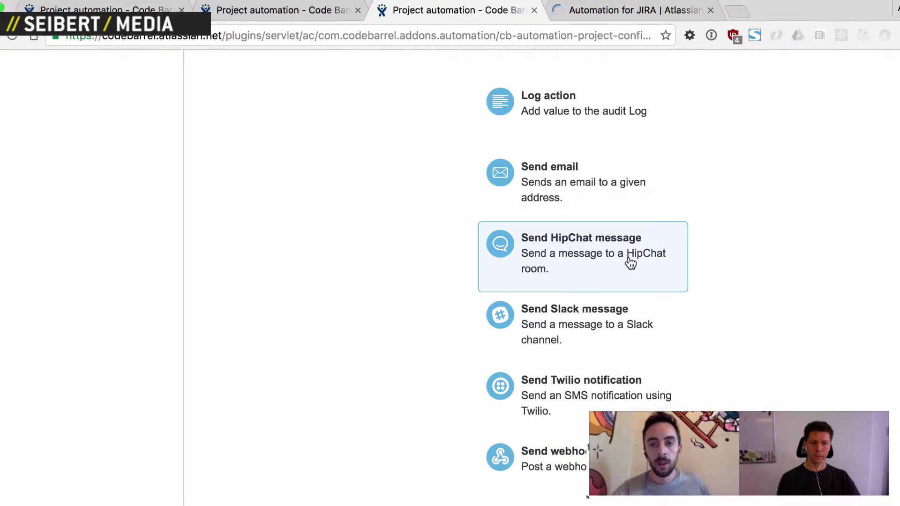
pyautogui.moveTo(617, 208)
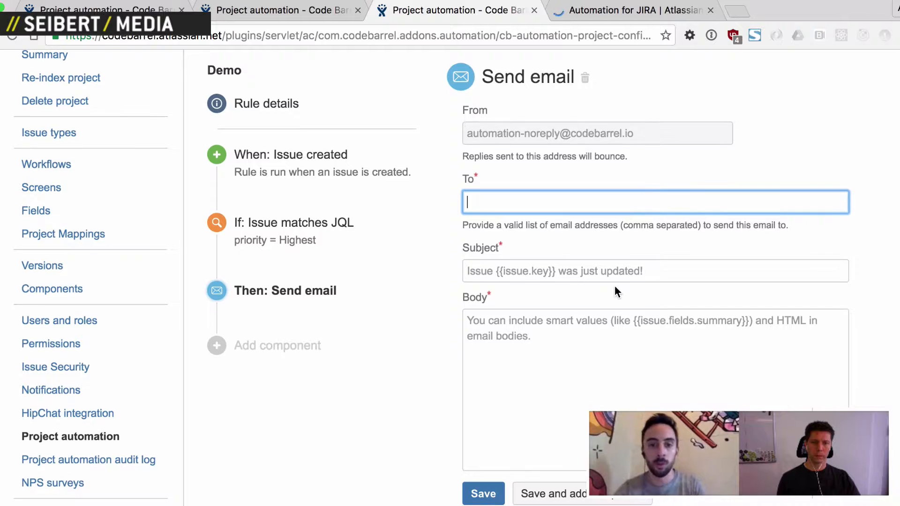
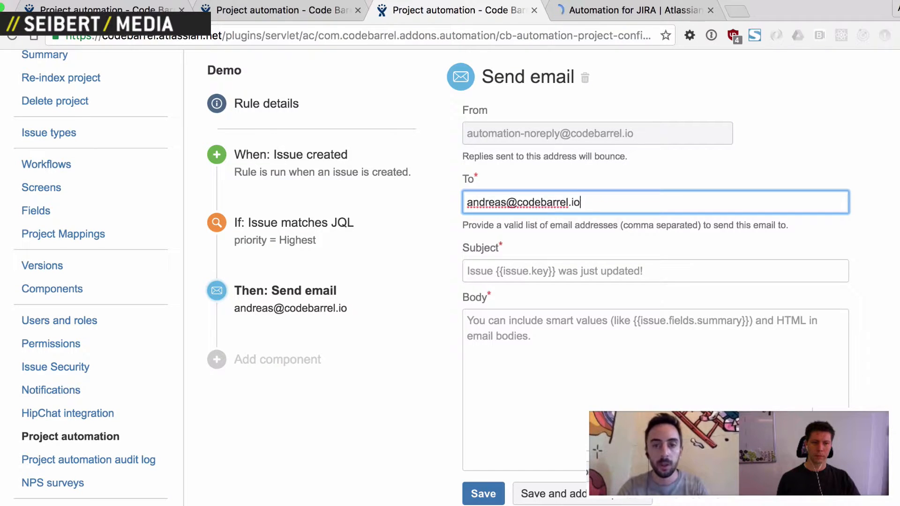
pyautogui.write('Test')
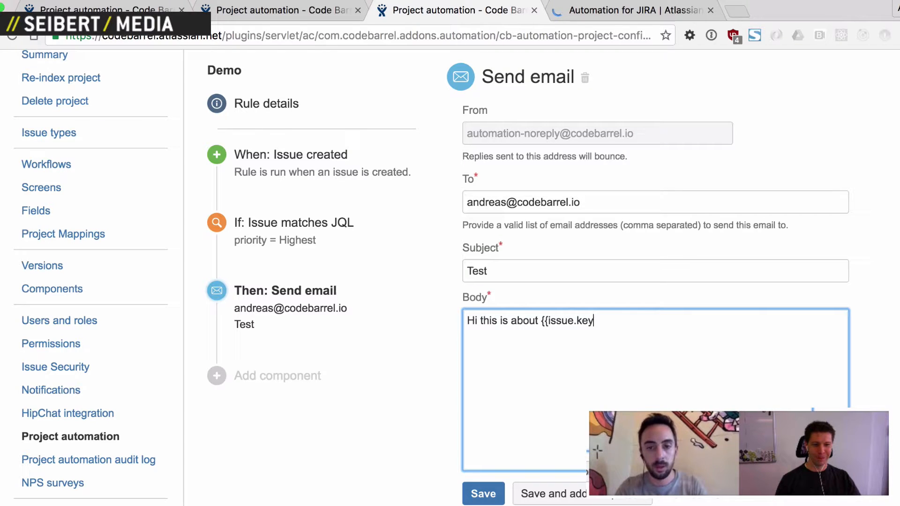
pyautogui.write('}}.')
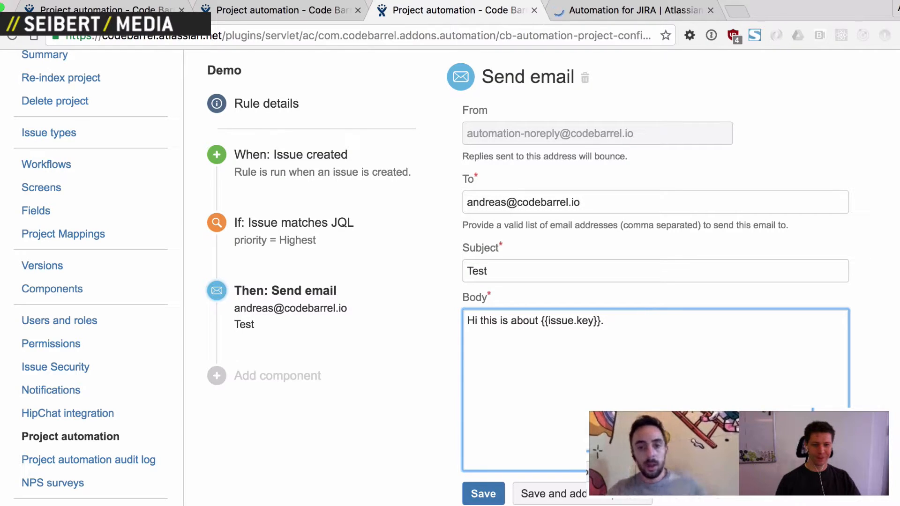
pyautogui.scroll(-3)
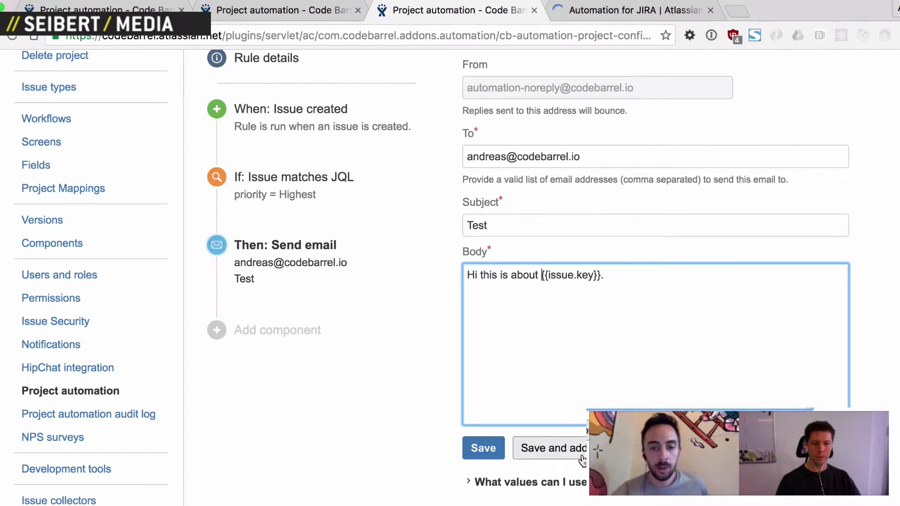
# Add a Create sub-tasks action creating sub-tasks 'one' and 'two'
pyautogui.click(551, 447)
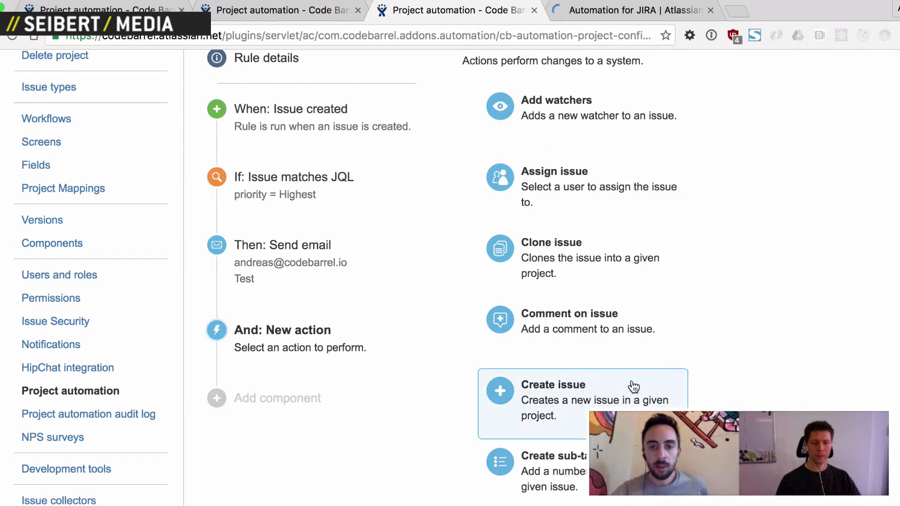
pyautogui.scroll(-3)
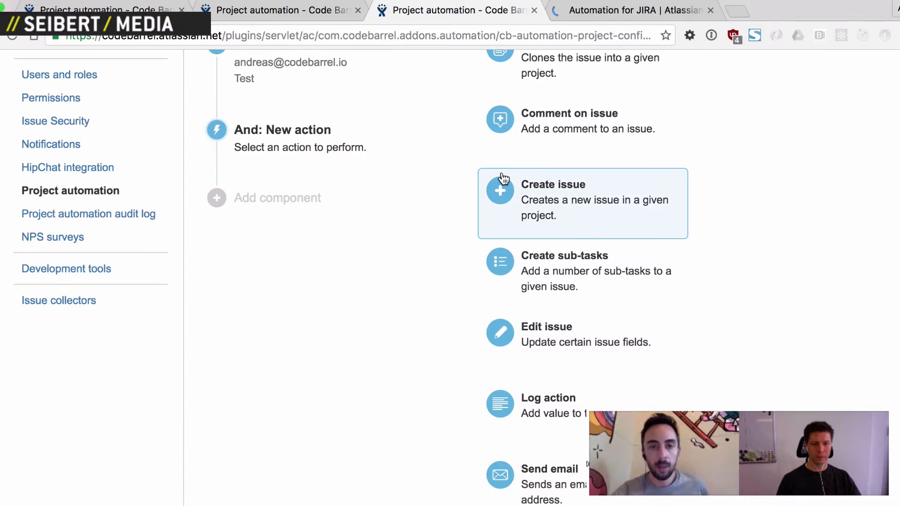
pyautogui.scroll(-3)
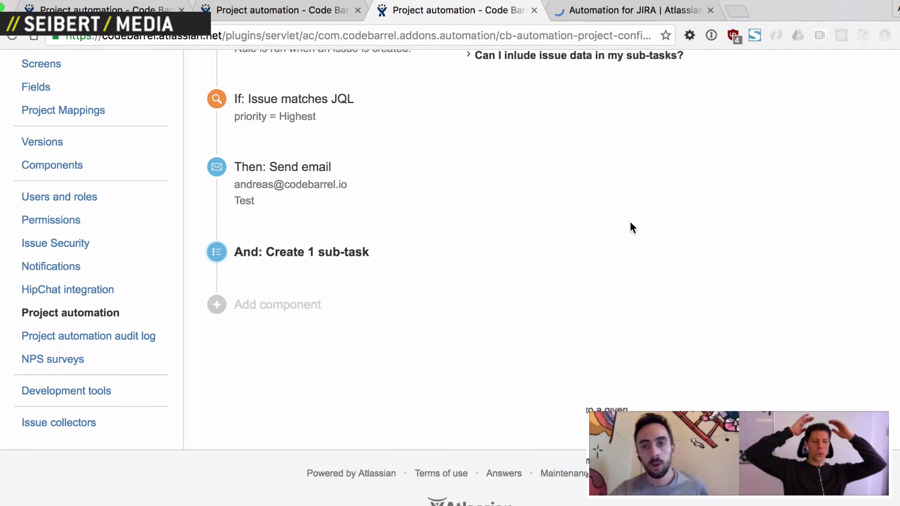
pyautogui.write('one')
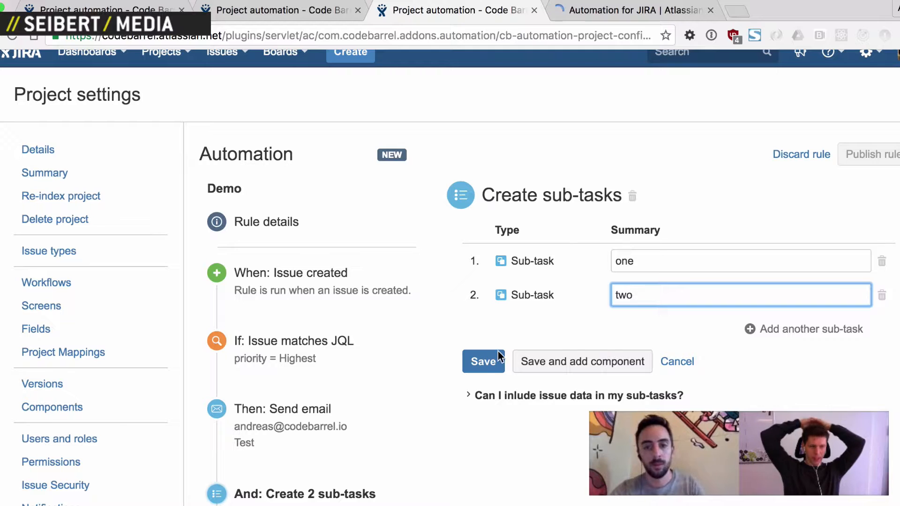
pyautogui.click(483, 361)
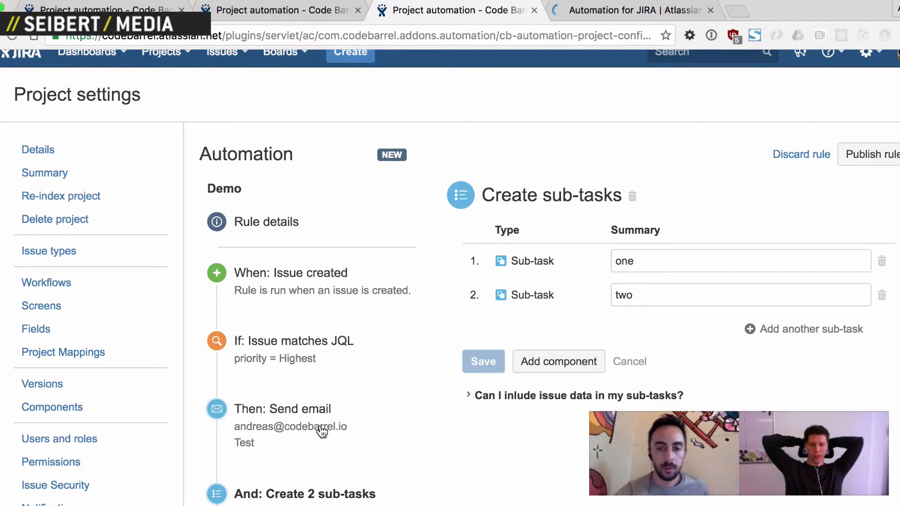
# Add a Create issue action making a Feedback issue in Code Barrel Demo
pyautogui.scroll(-3)
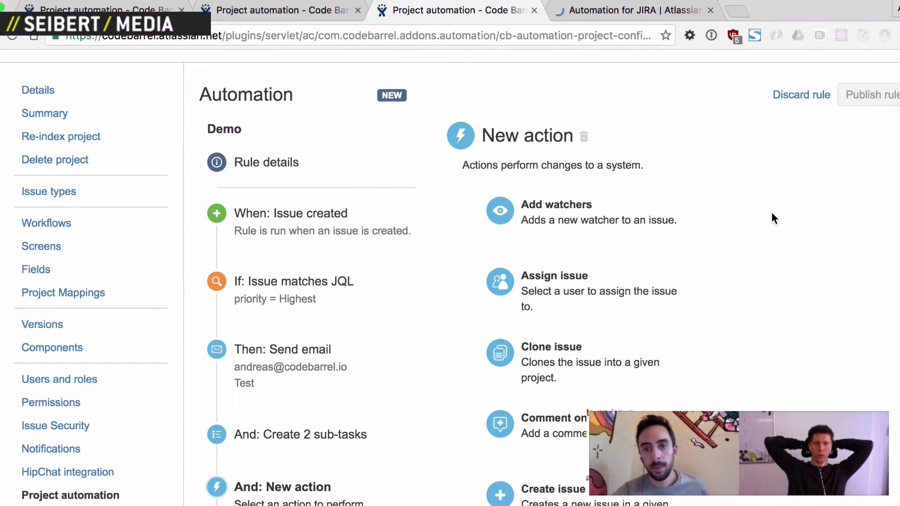
pyautogui.scroll(-3)
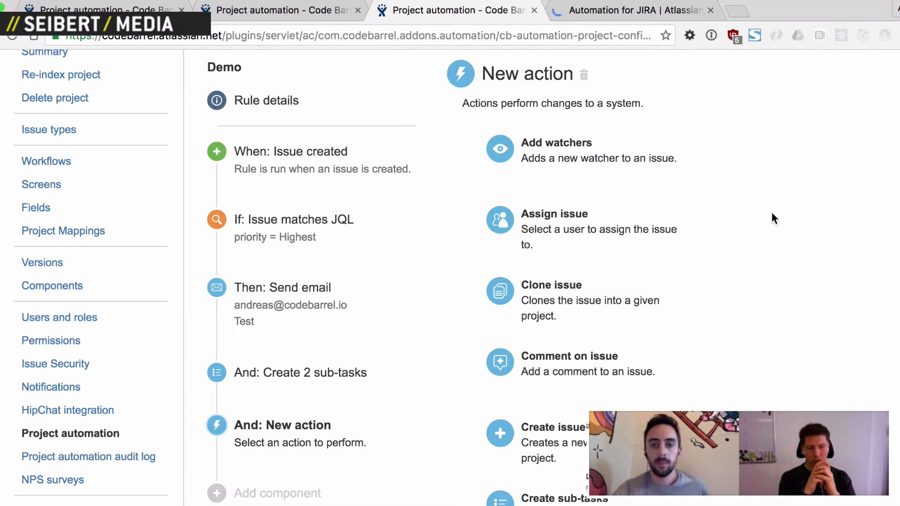
pyautogui.scroll(-3)
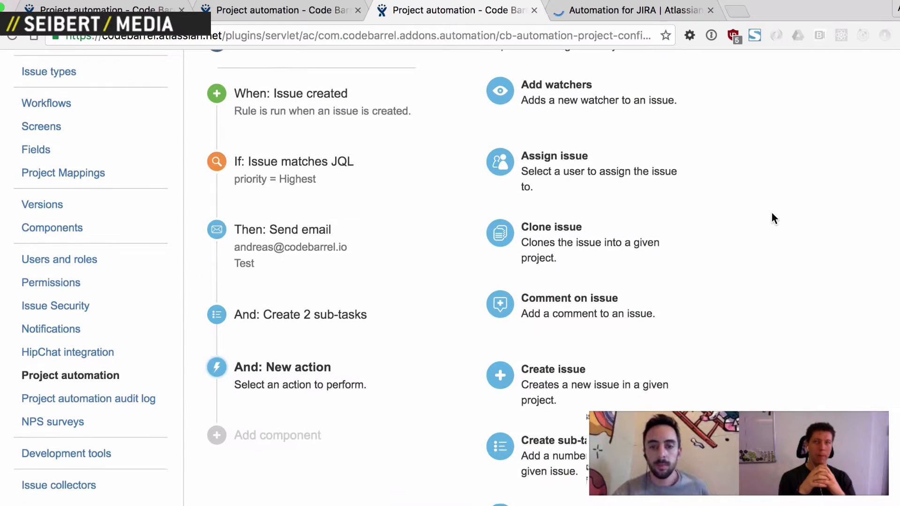
pyautogui.scroll(-3)
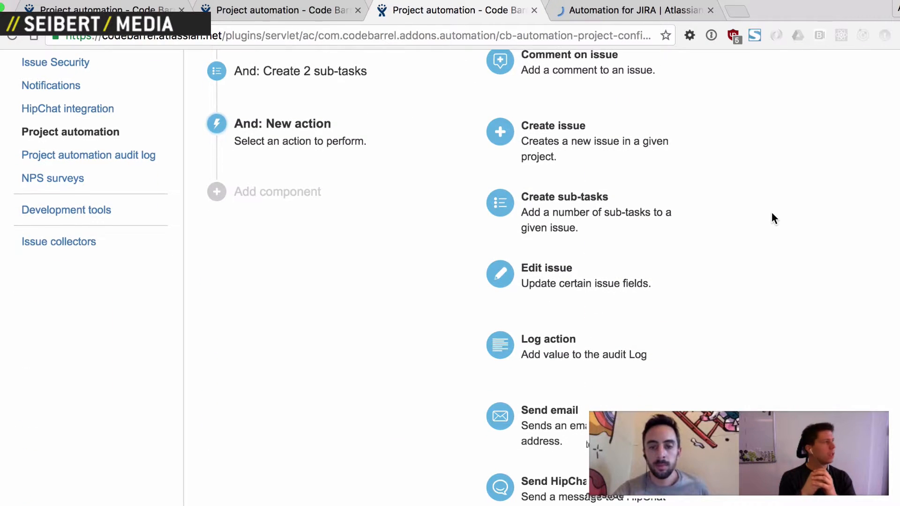
pyautogui.scroll(-3)
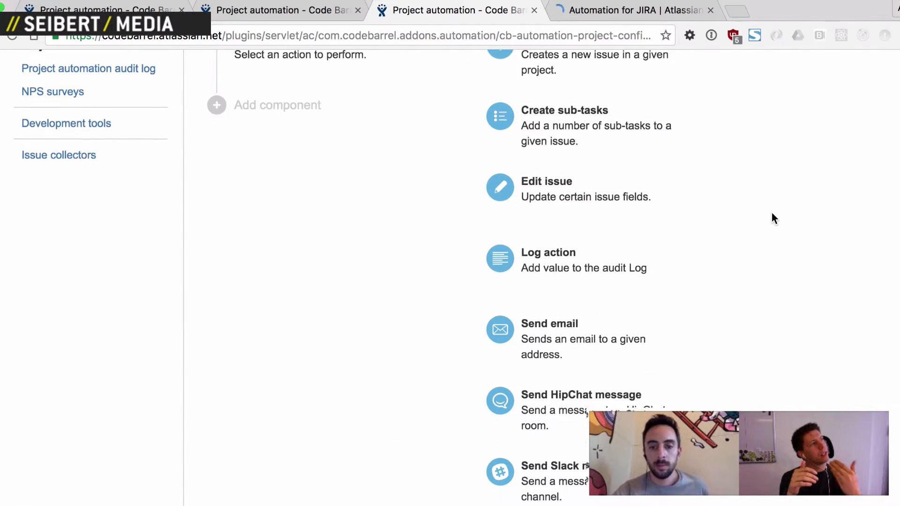
pyautogui.scroll(-3)
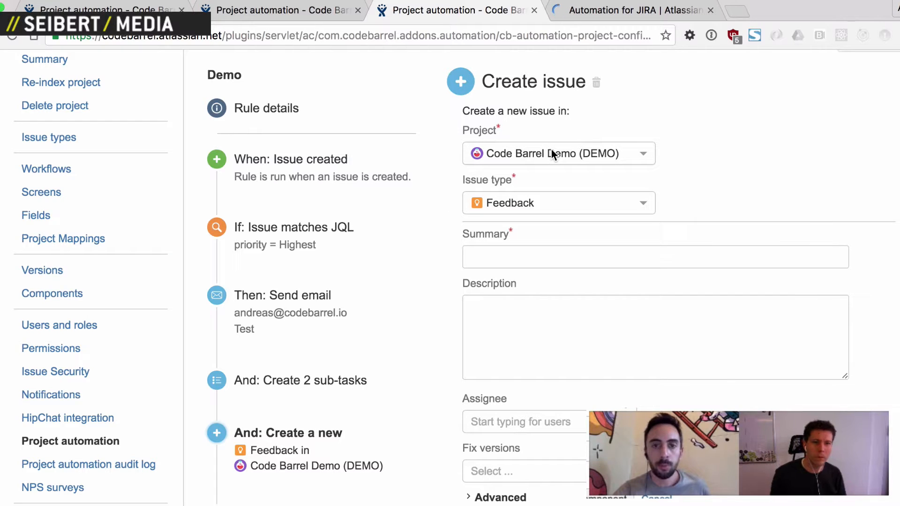
# Remove the Create issue step and return to the New action picker
pyautogui.scroll(-3)
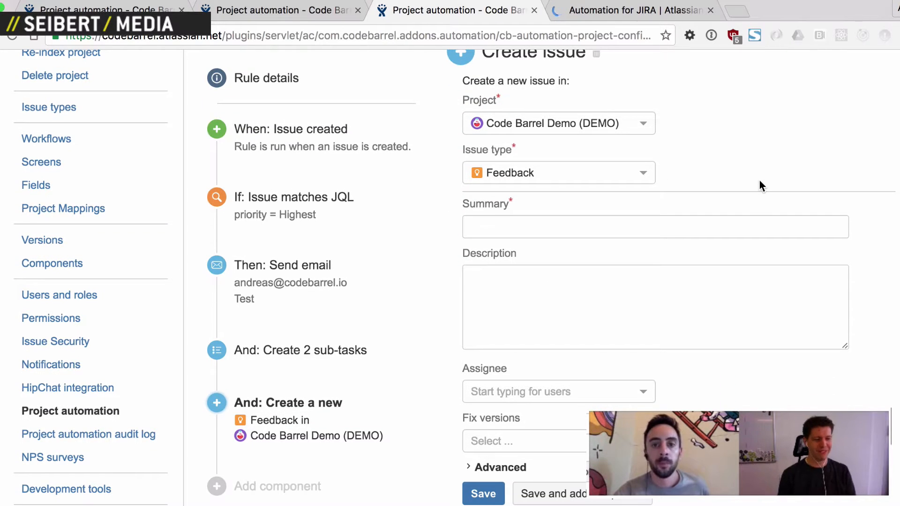
pyautogui.moveTo(711, 383)
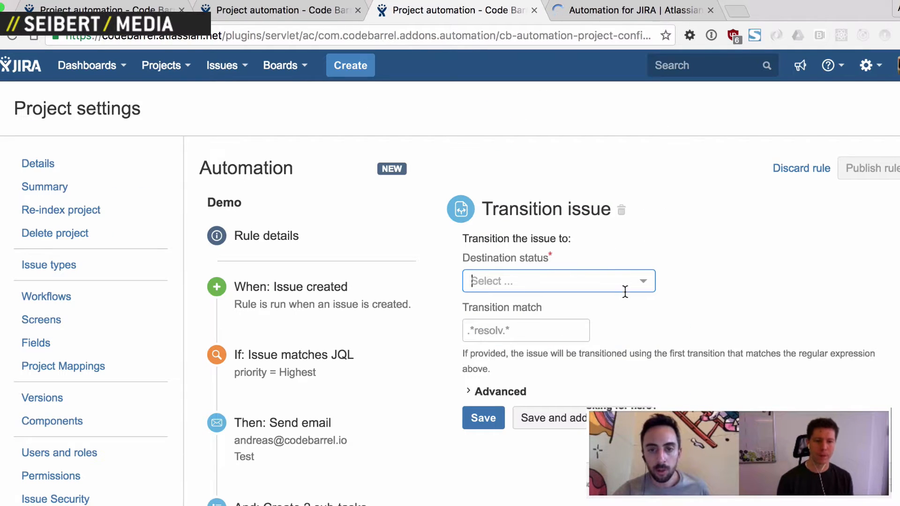
pyautogui.click(551, 281)
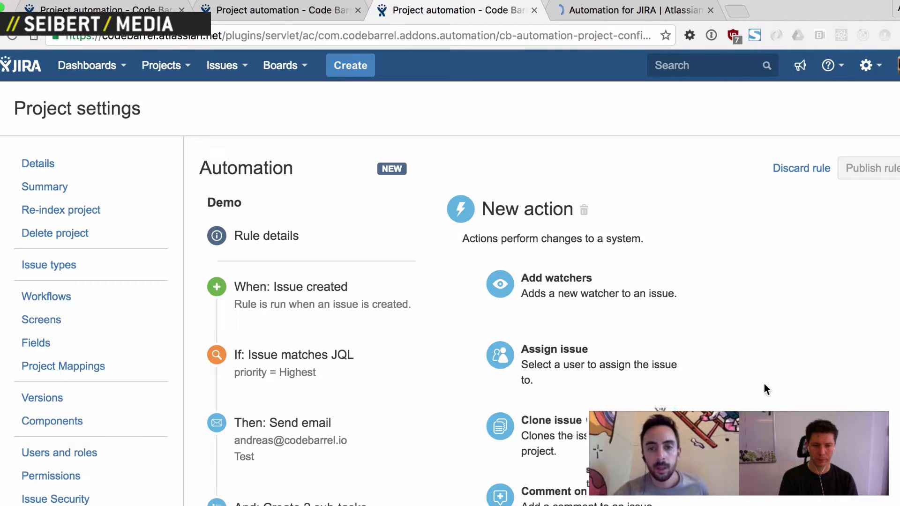
pyautogui.scroll(-3)
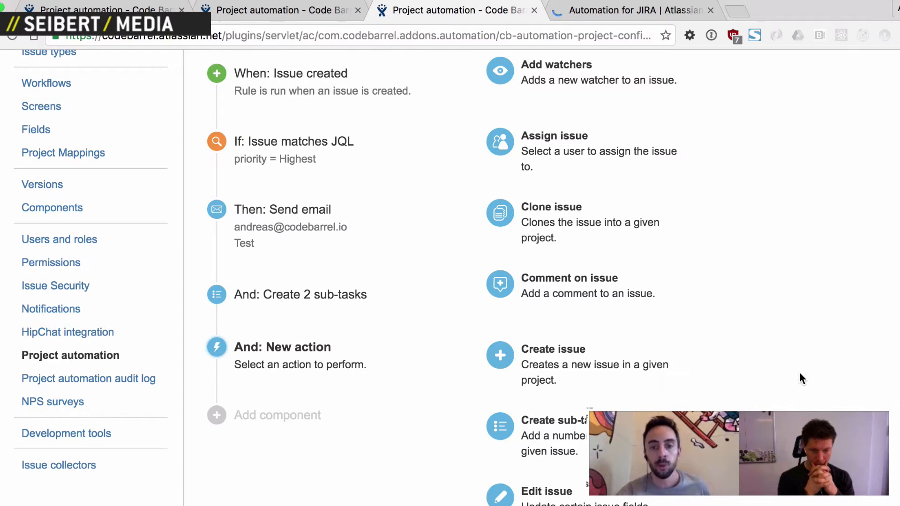
pyautogui.scroll(-3)
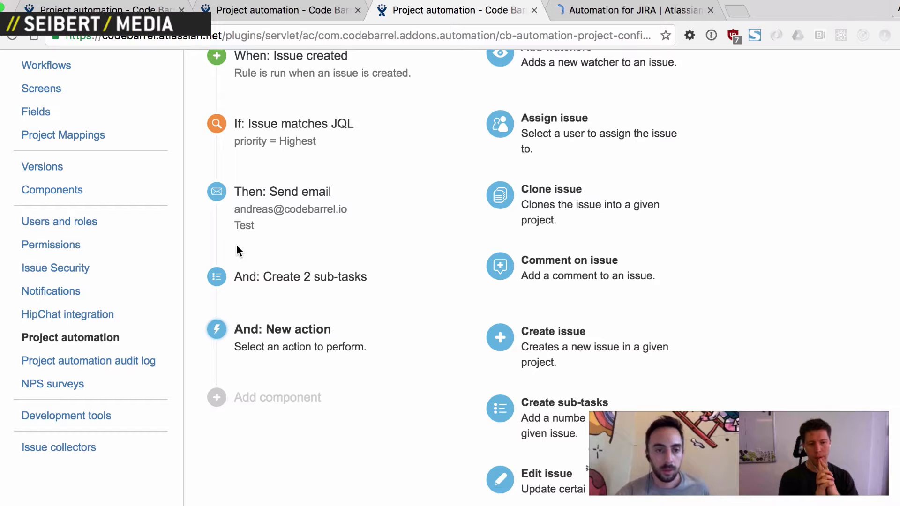
# Switch to the Release add-on webhook rule and inspect its incoming webhook trigger's 'Waiting for deploy' query
pyautogui.click(282, 192)
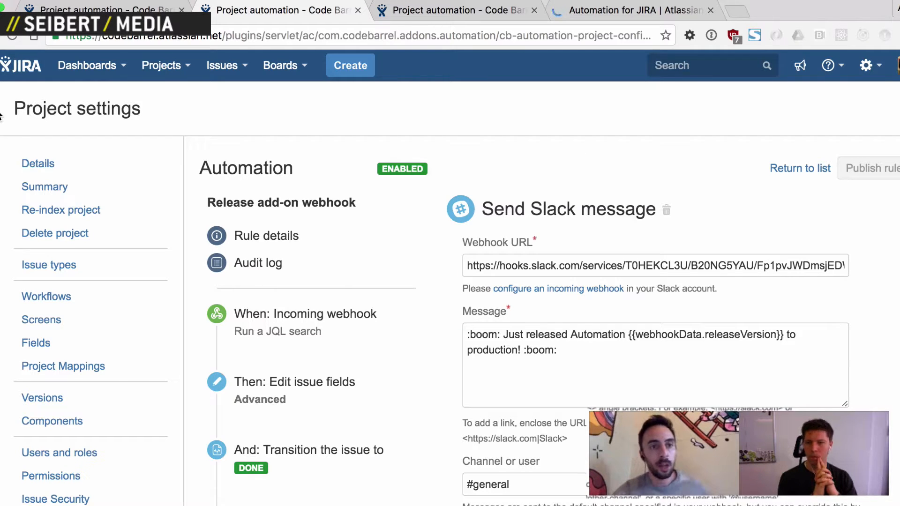
pyautogui.scroll(-3)
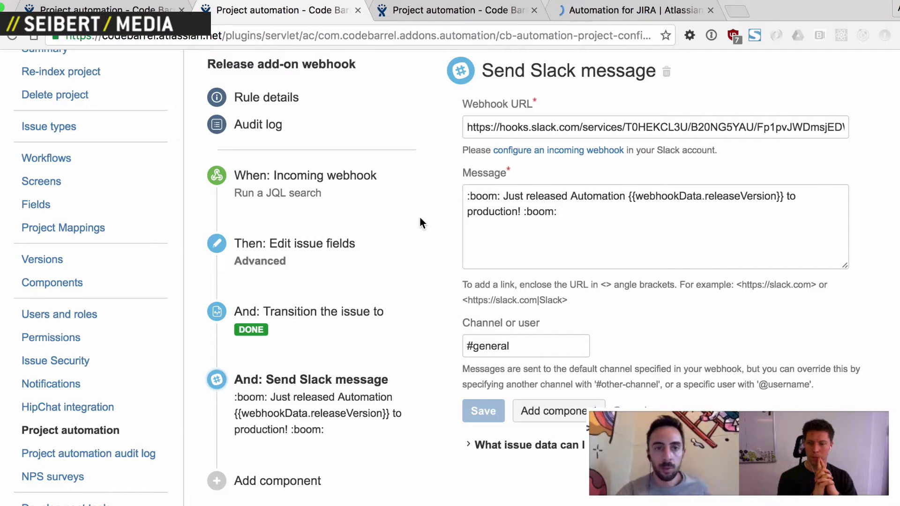
pyautogui.click(305, 175)
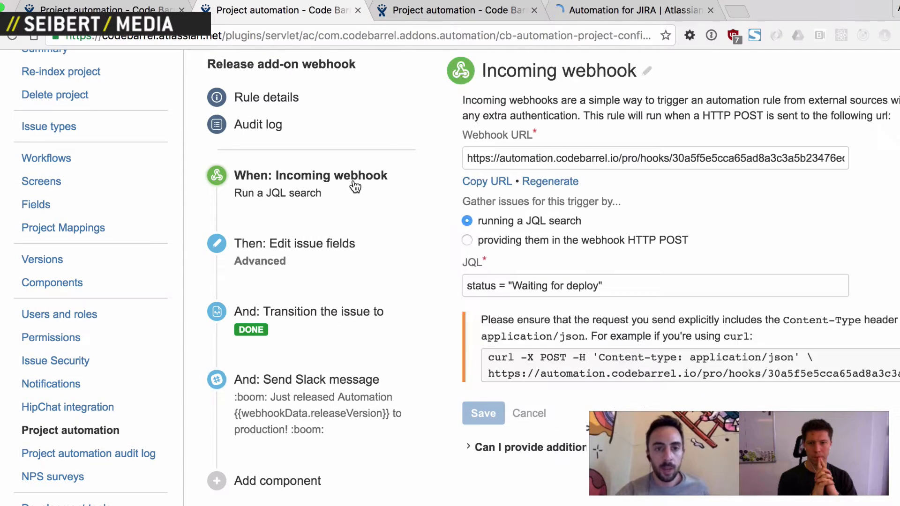
pyautogui.moveTo(726, 177)
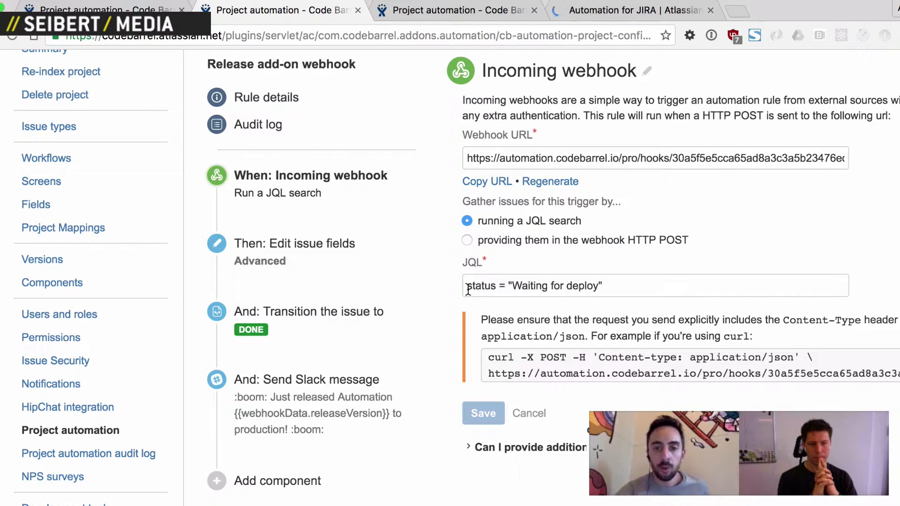
pyautogui.doubleClick(555, 286)
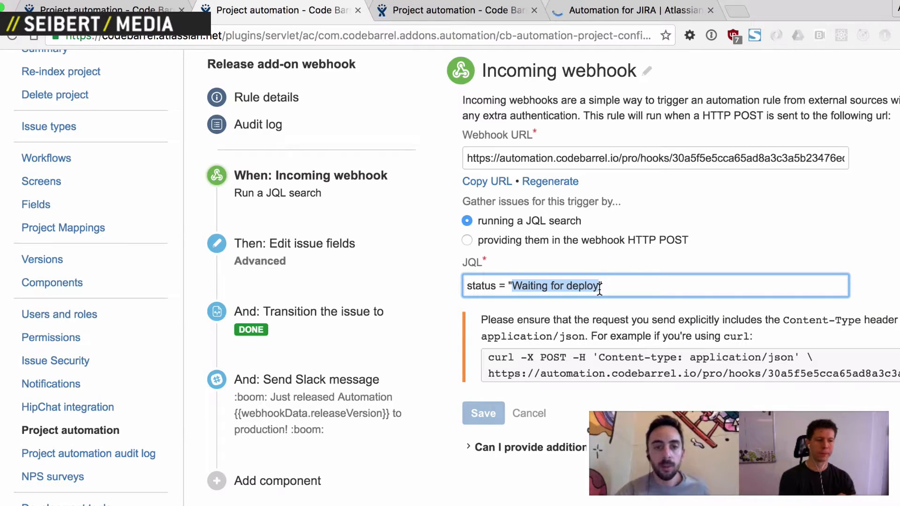
# Review the Edit issue fields, Transition to Done and Send Slack message action settings
pyautogui.click(294, 244)
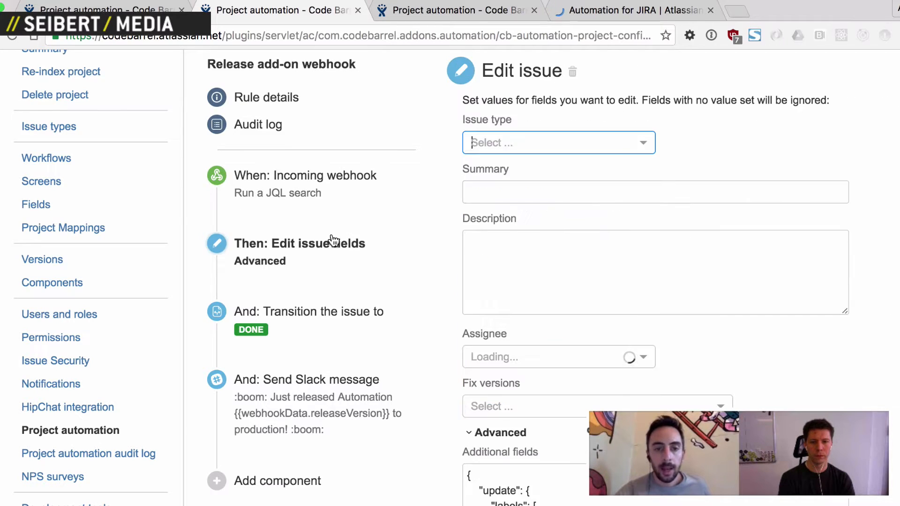
pyautogui.scroll(-3)
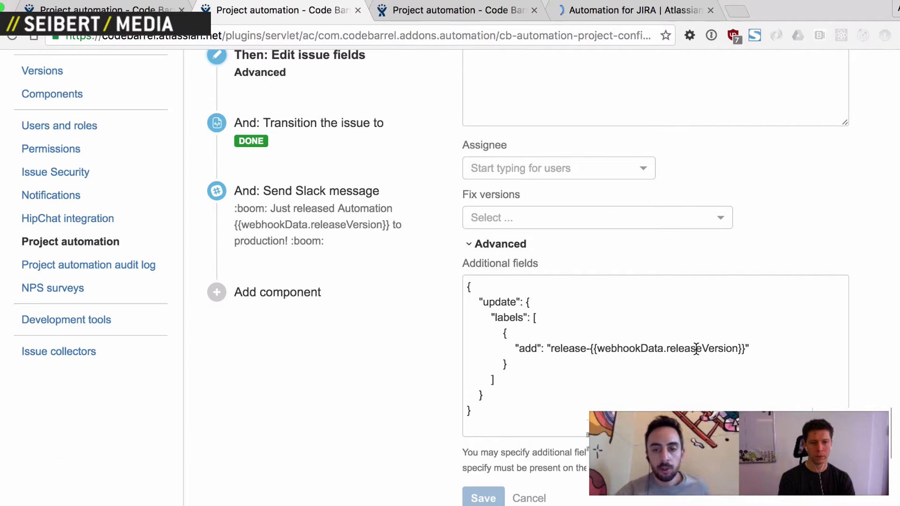
pyautogui.moveTo(276, 125)
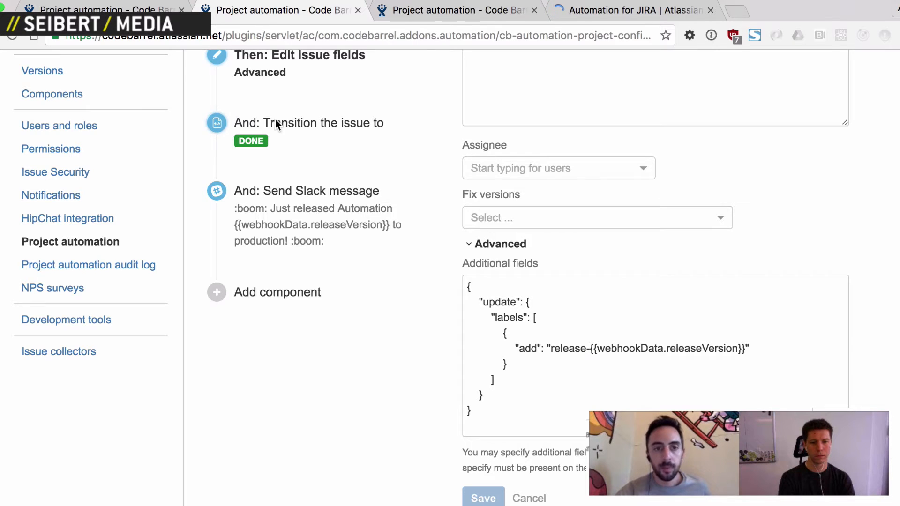
pyautogui.click(309, 122)
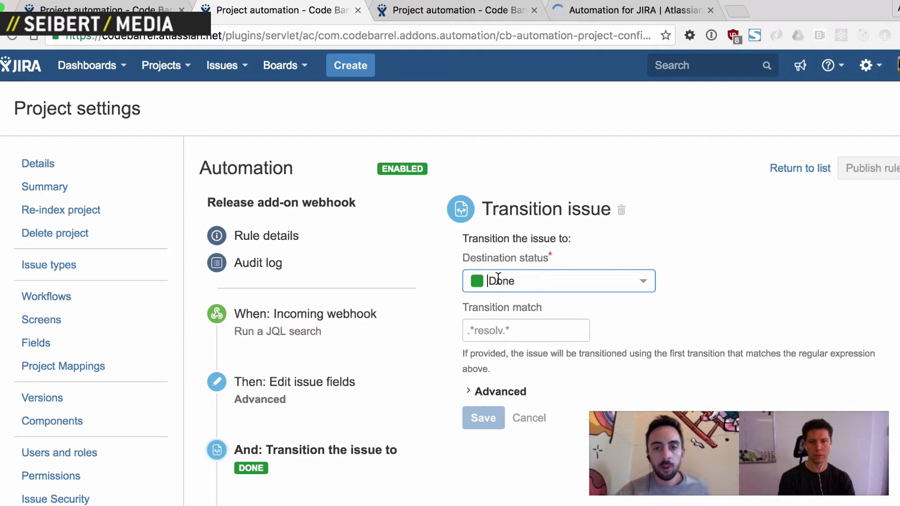
pyautogui.scroll(-3)
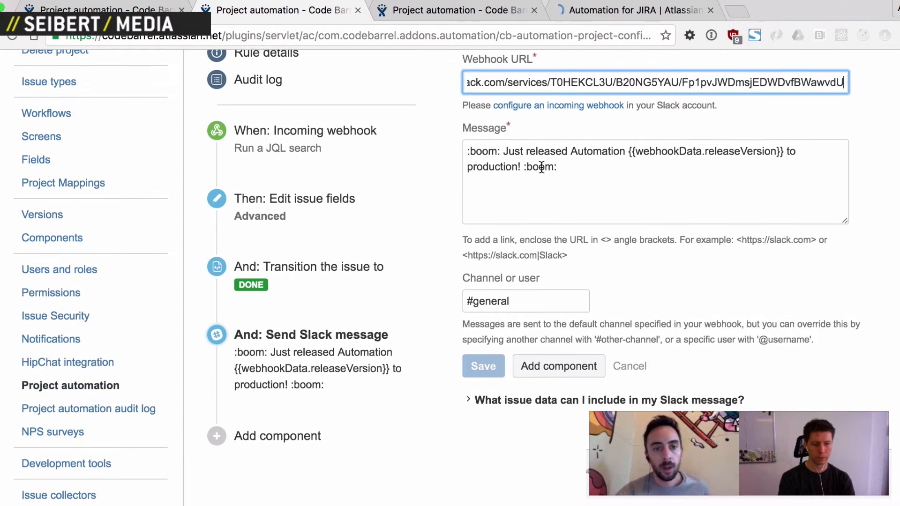
pyautogui.scroll(-3)
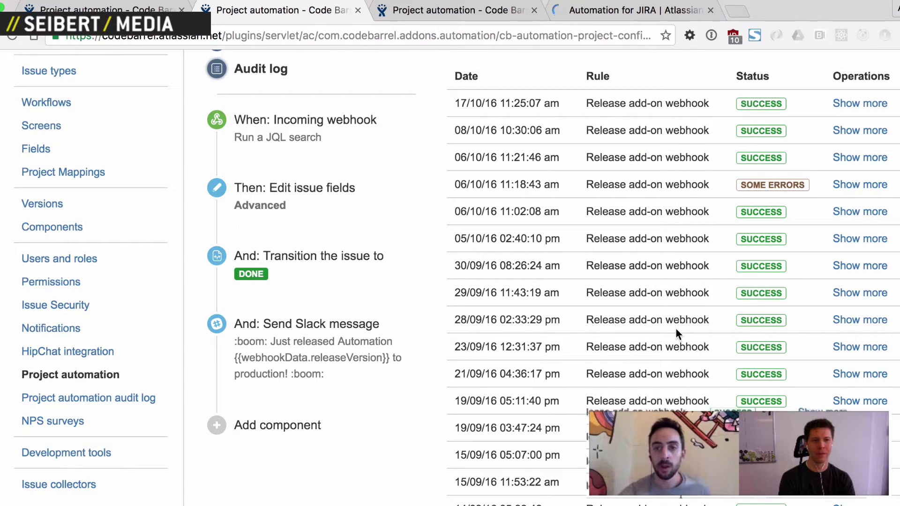
# Expand the 17/10/16 audit log entry to show edited issues, Done transitions and Slack messages
pyautogui.scroll(-3)
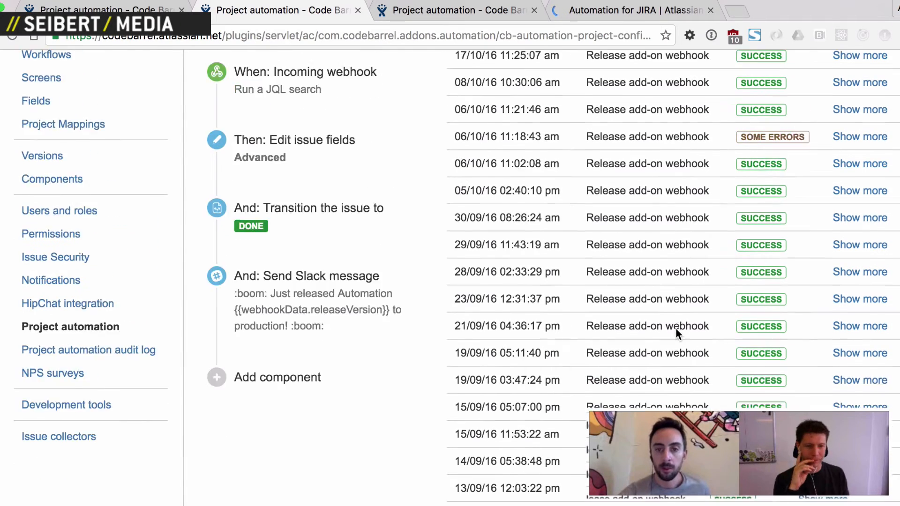
pyautogui.click(859, 55)
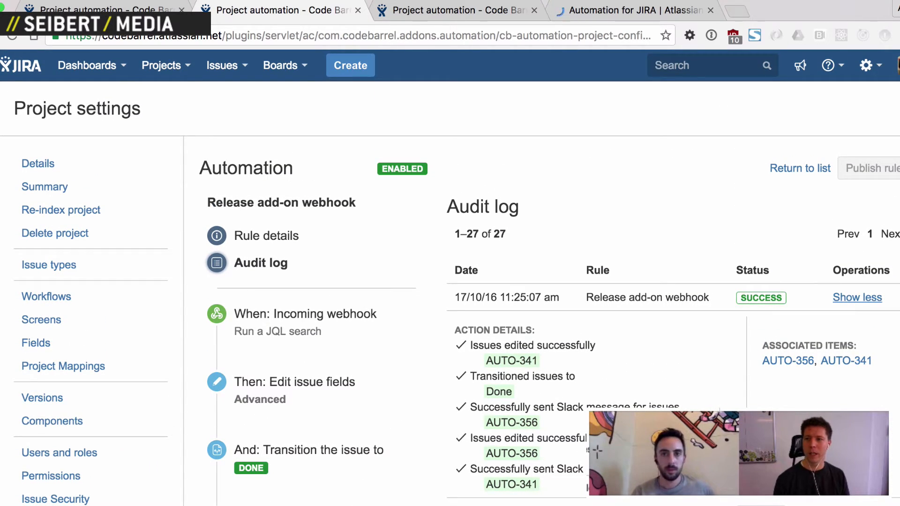
# Return to the Automation for JIRA Marketplace listing and show its cloud pricing tiers
pyautogui.click(631, 10)
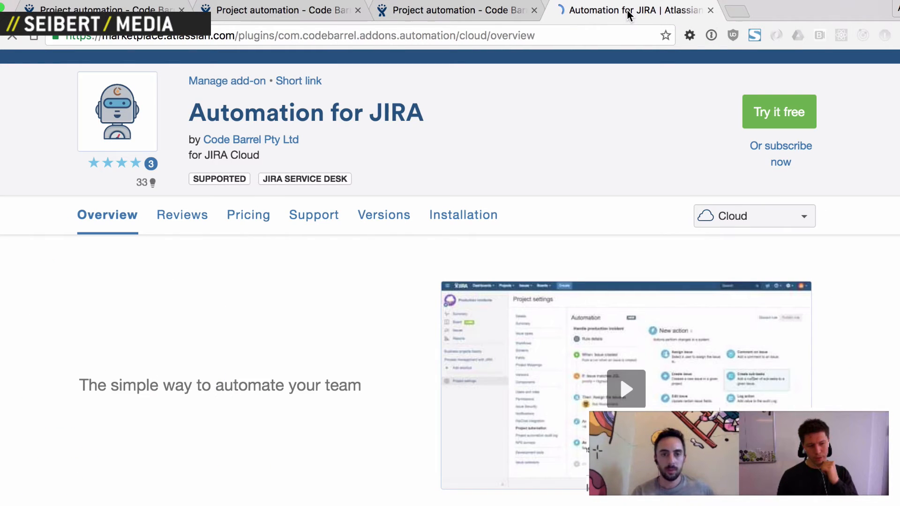
pyautogui.click(246, 214)
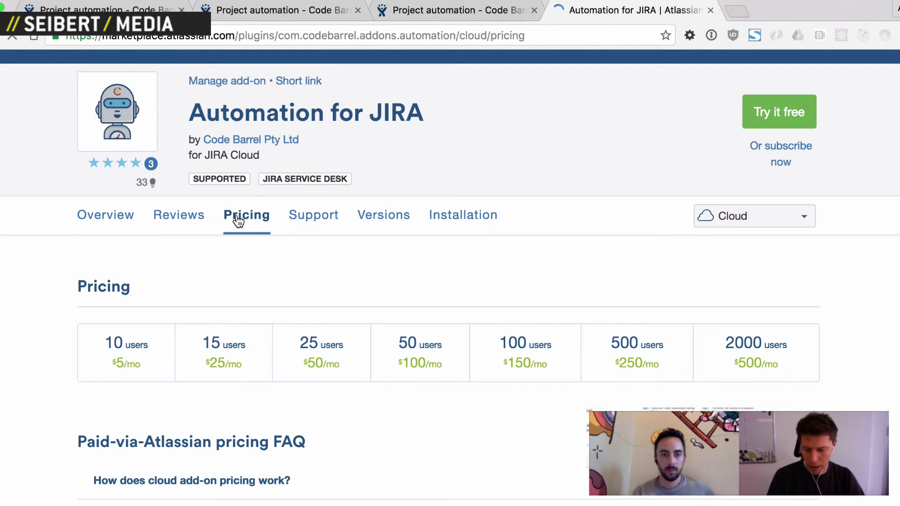